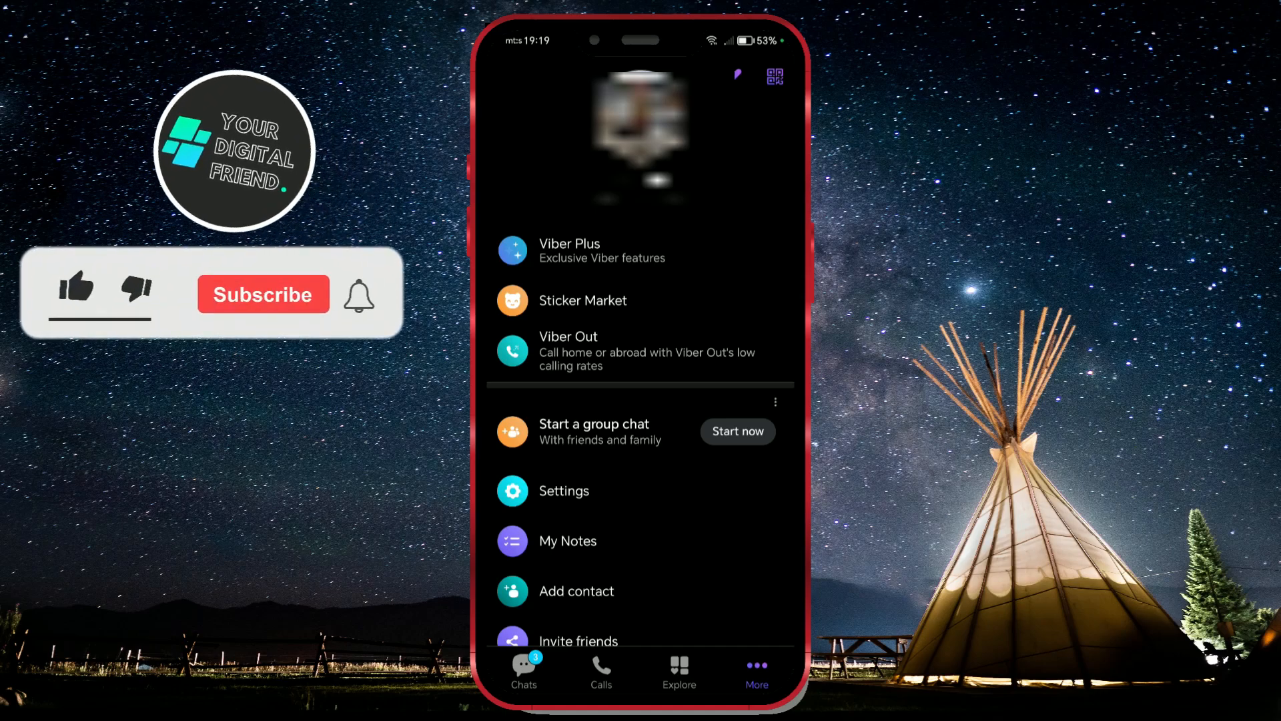
# Leave Viber from its More menu and return to the Android home screen.
pyautogui.click(75, 288)
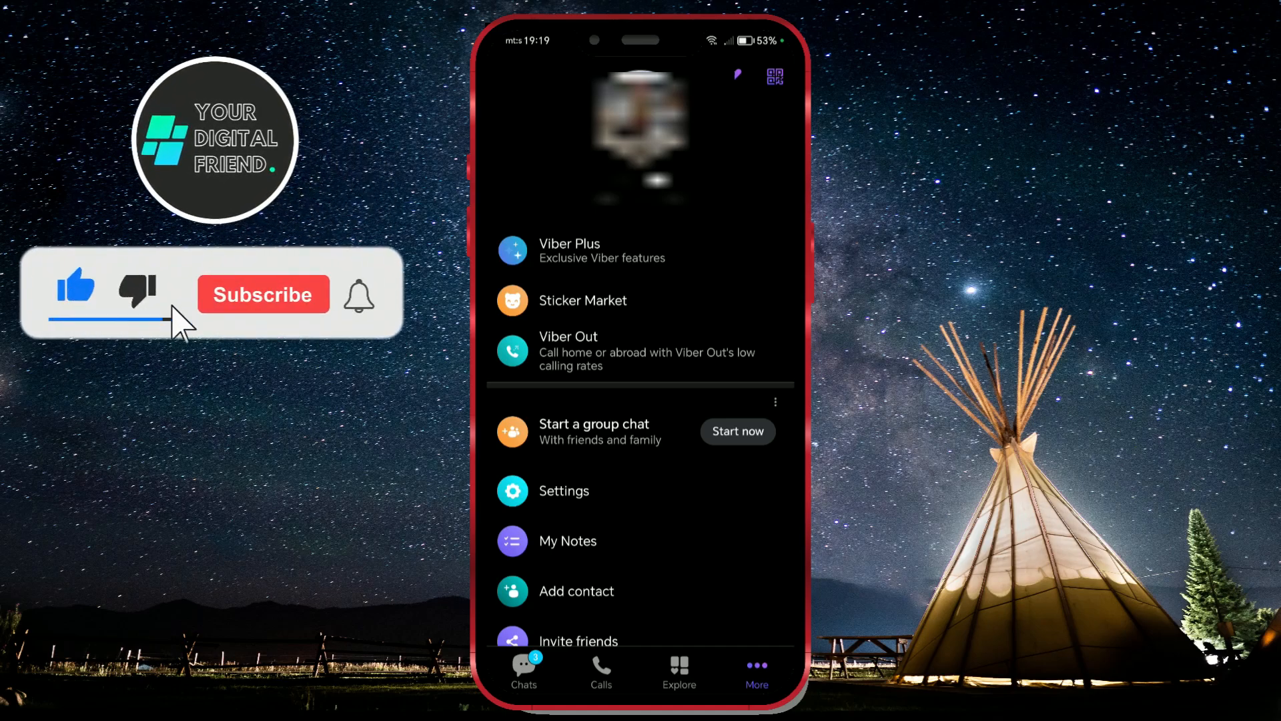
pyautogui.click(263, 294)
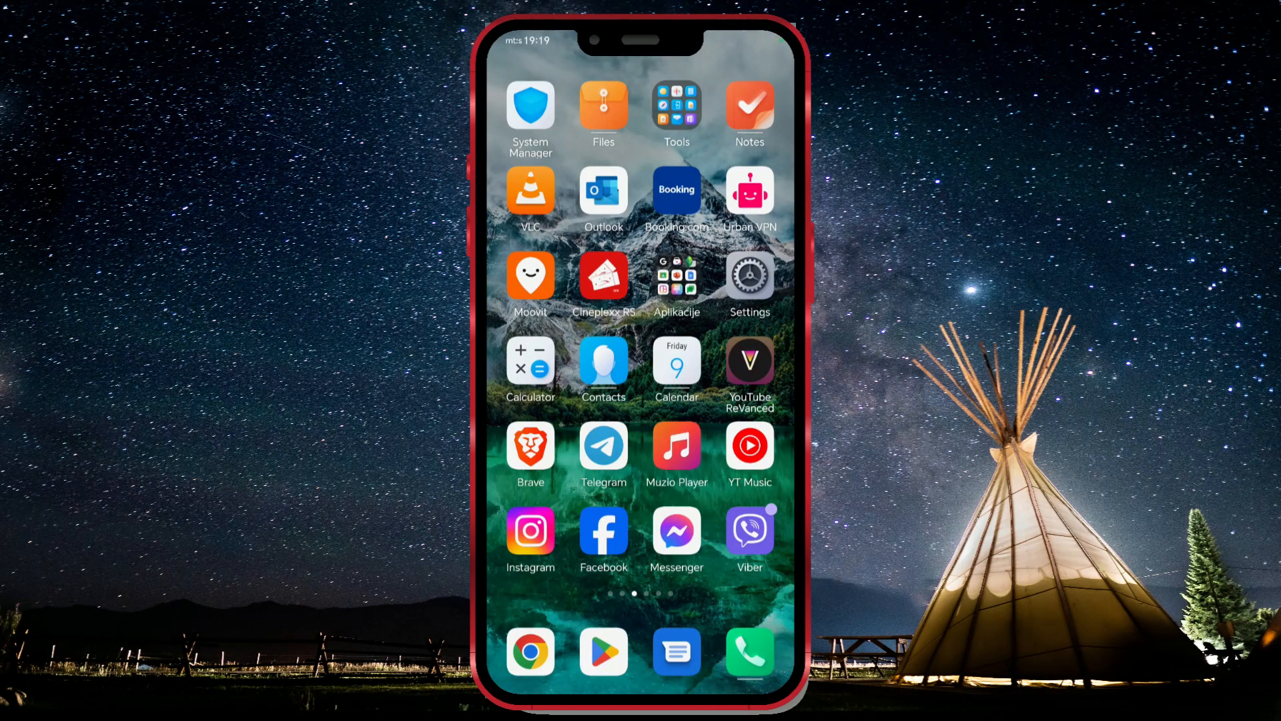
# Reopen Viber from the home screen and go to Settings via the More tab.
pyautogui.click(747, 531)
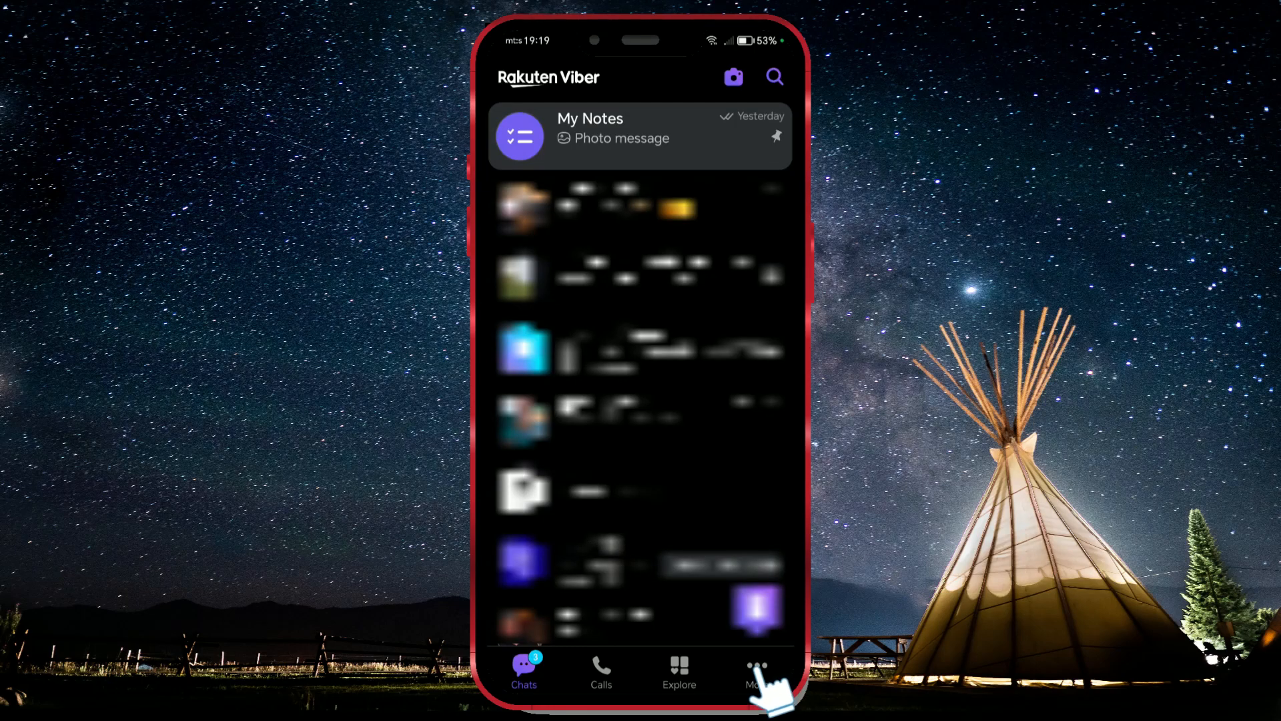
pyautogui.click(756, 670)
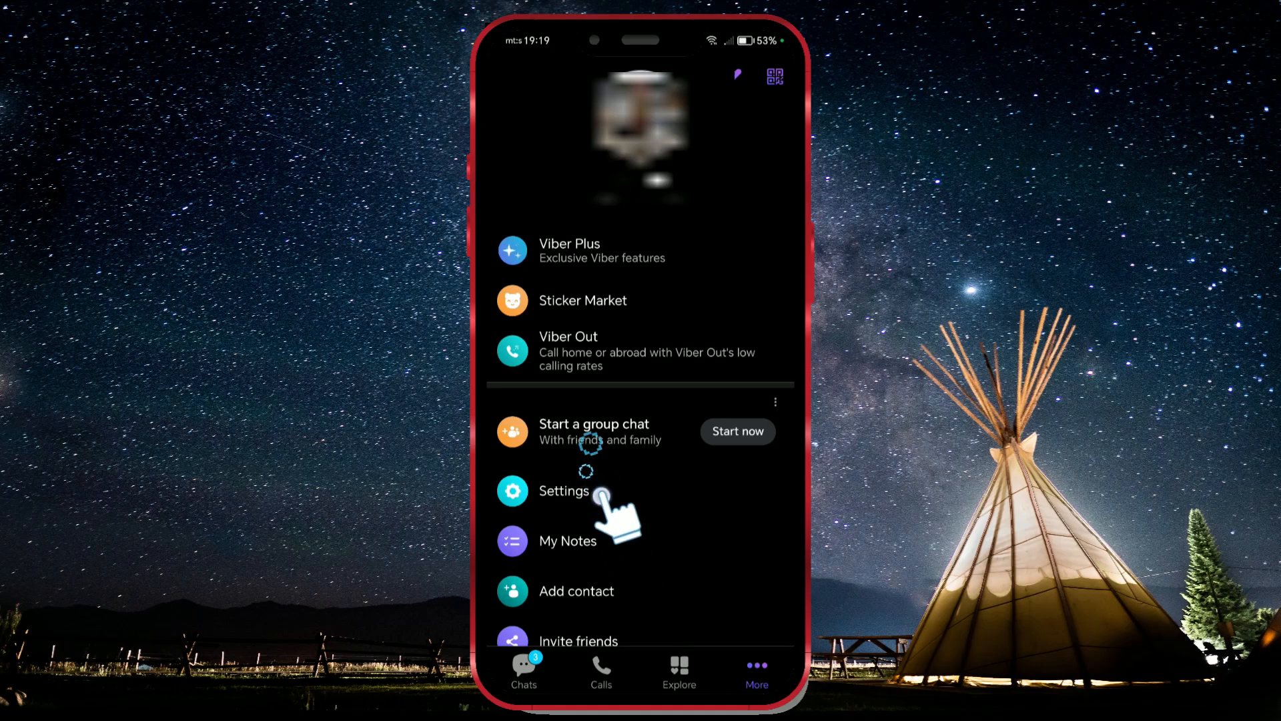
pyautogui.click(564, 490)
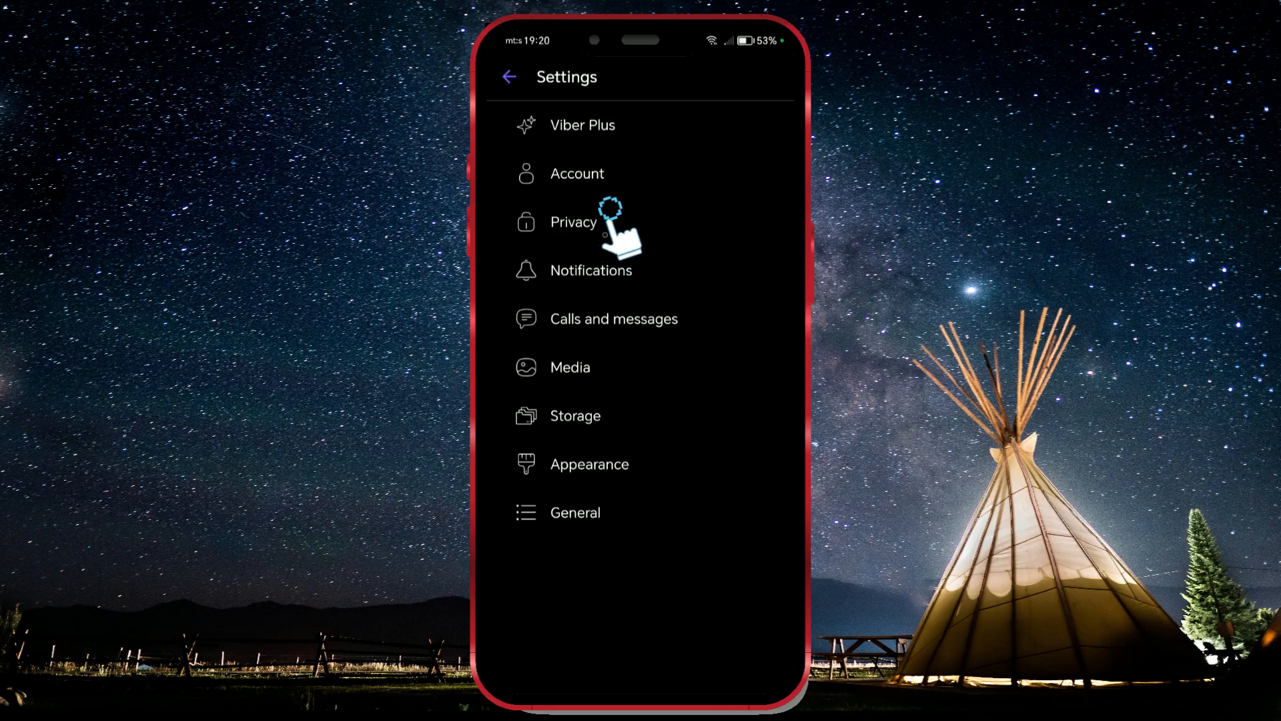
# In Privacy settings, uncheck 'Show your photo' so only contacts see it.
pyautogui.click(573, 222)
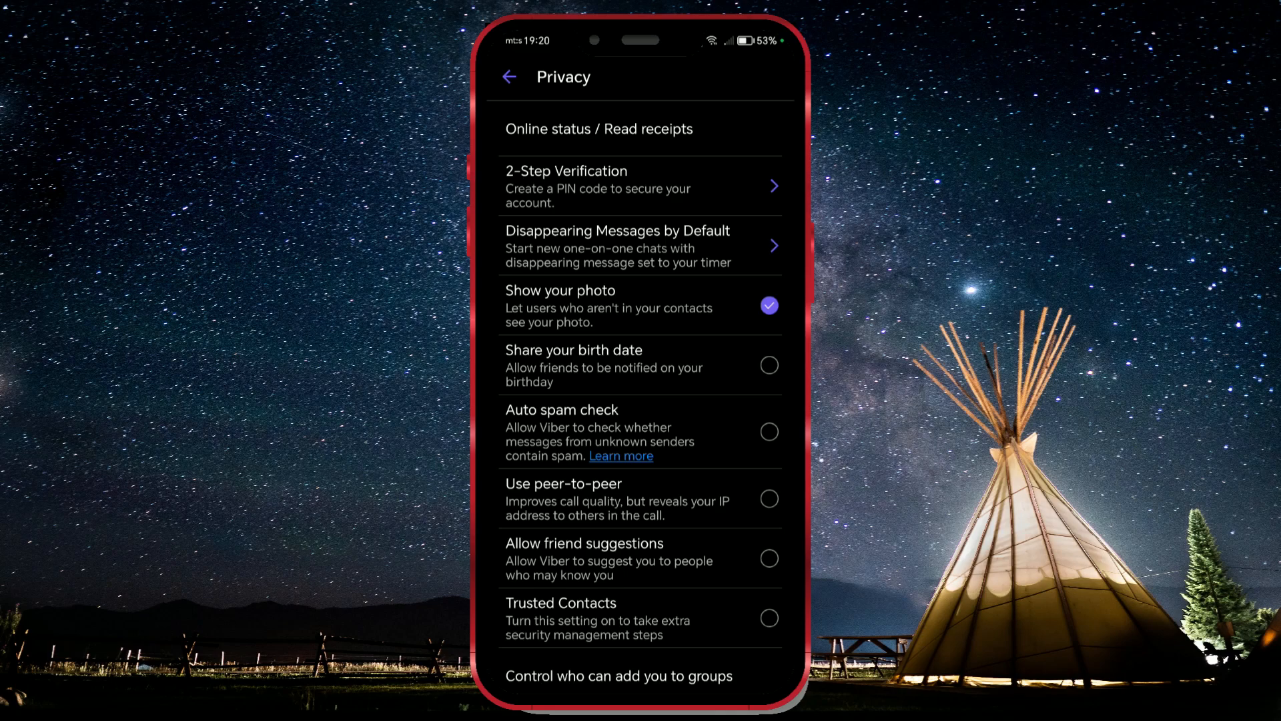
pyautogui.click(768, 304)
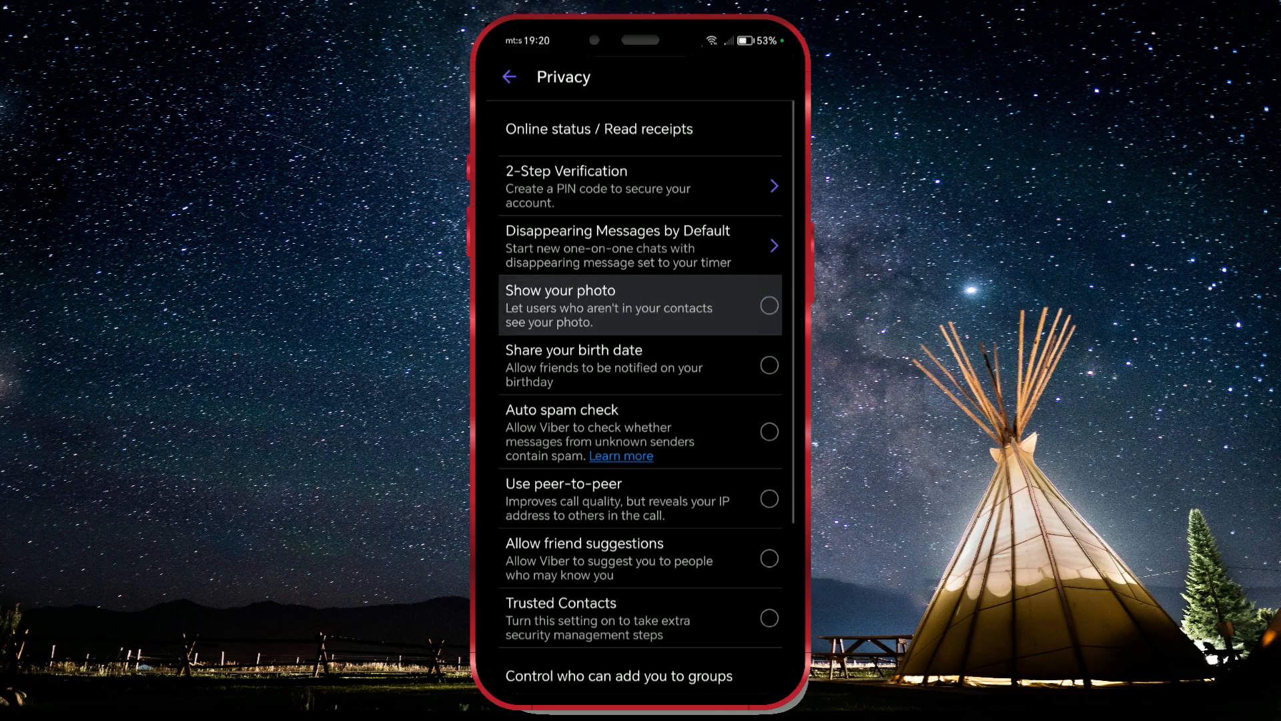